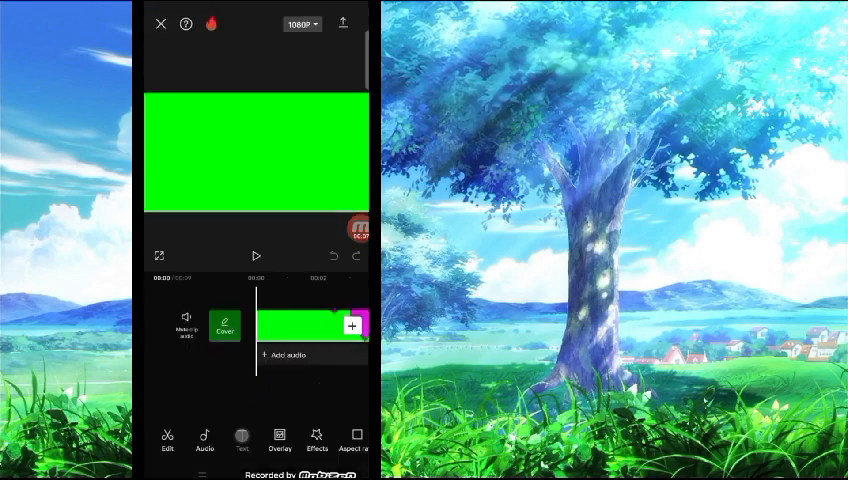
Add a new text layer reading 'Tutor' (Tutorial) over the green clip.
click(242, 440)
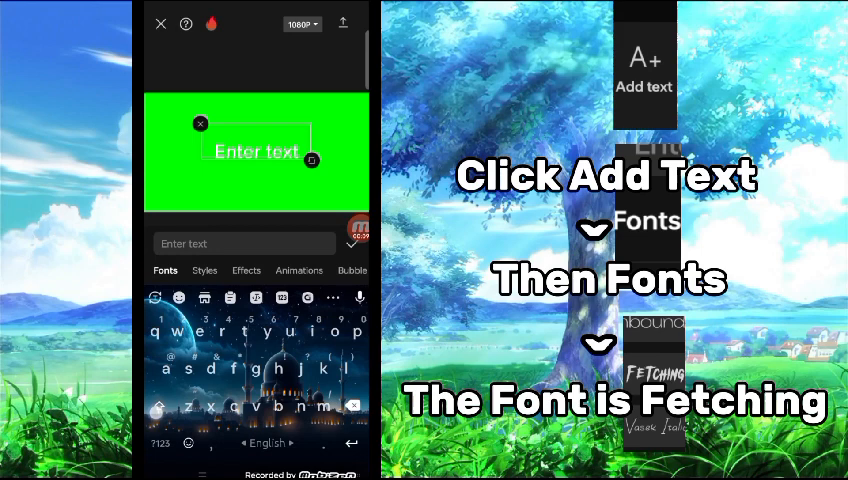
text(Tutorial)
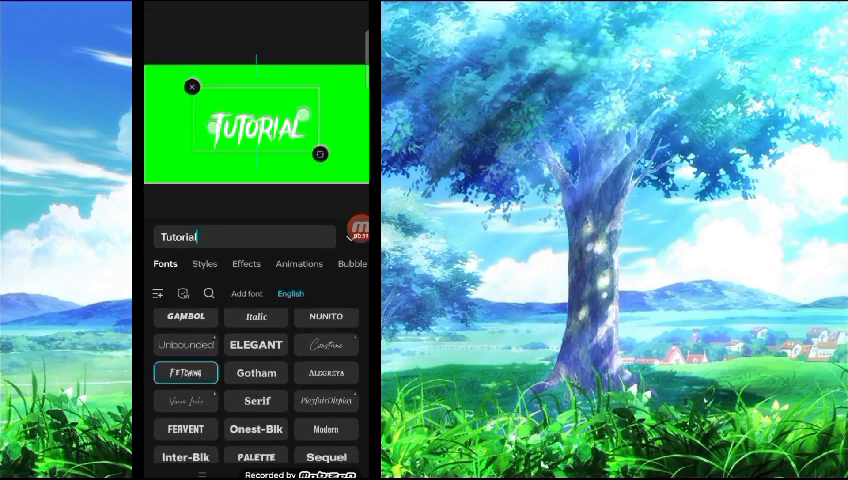
Enable a drop shadow on the Tutorial text from the Styles > Shadow settings.
click(204, 264)
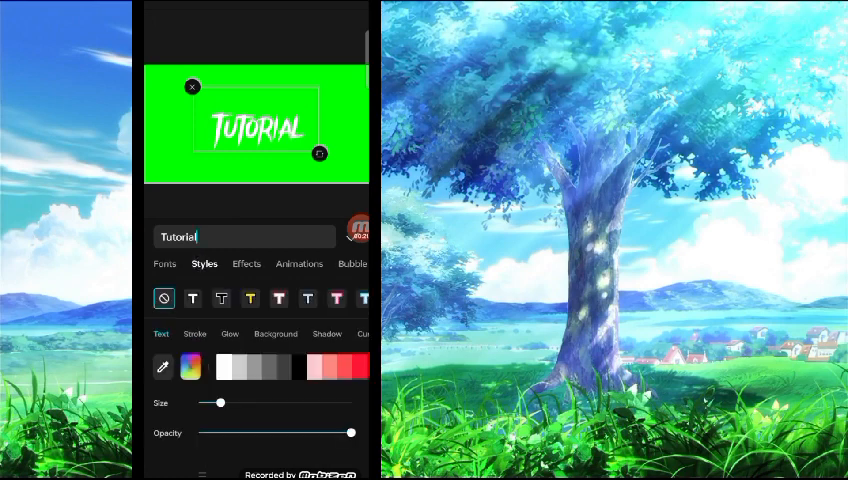
click(328, 334)
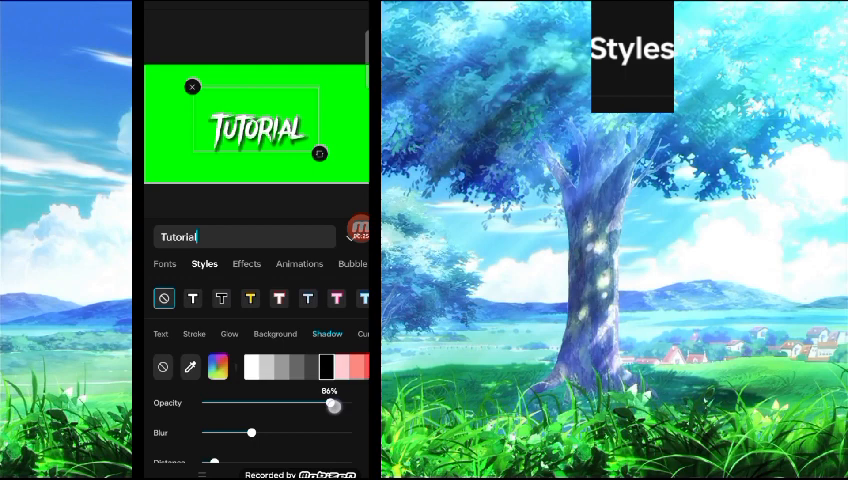
click(194, 332)
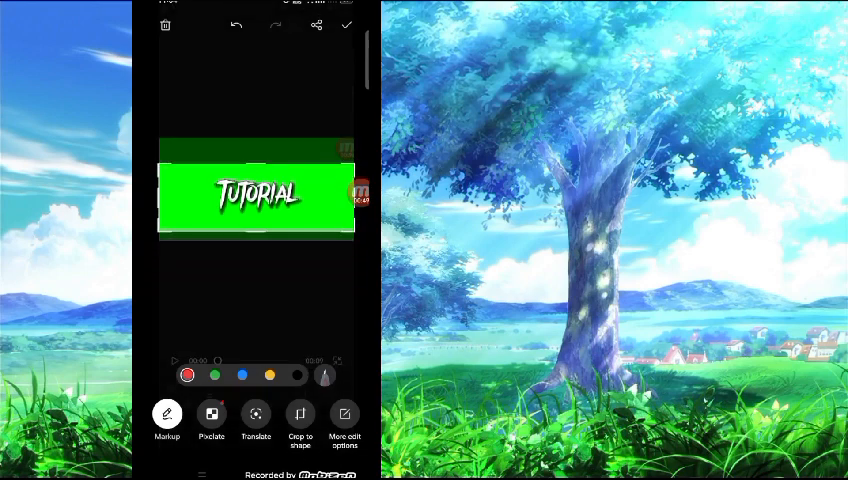
Crop the green Tutorial still down to the title in the gallery editor.
click(346, 24)
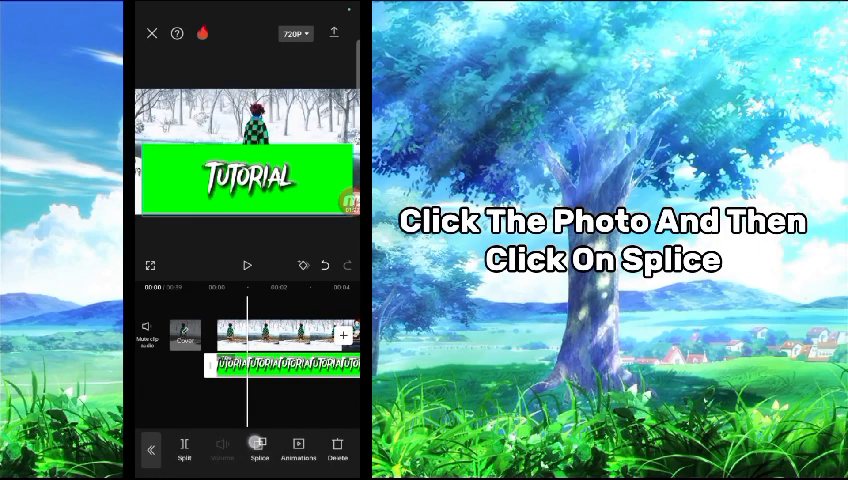
Select the green Tutorial overlay clip to begin removing its background.
click(258, 450)
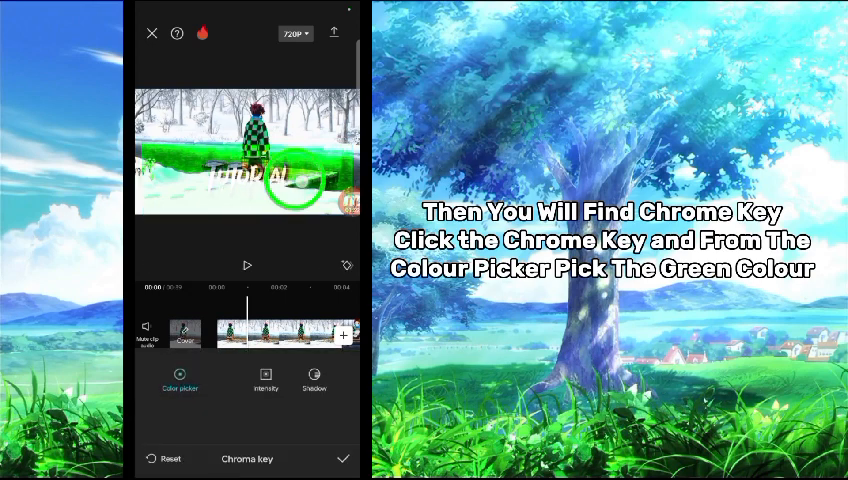
Apply the chroma key and play back the anime clip with its Tutorial overlay.
click(264, 382)
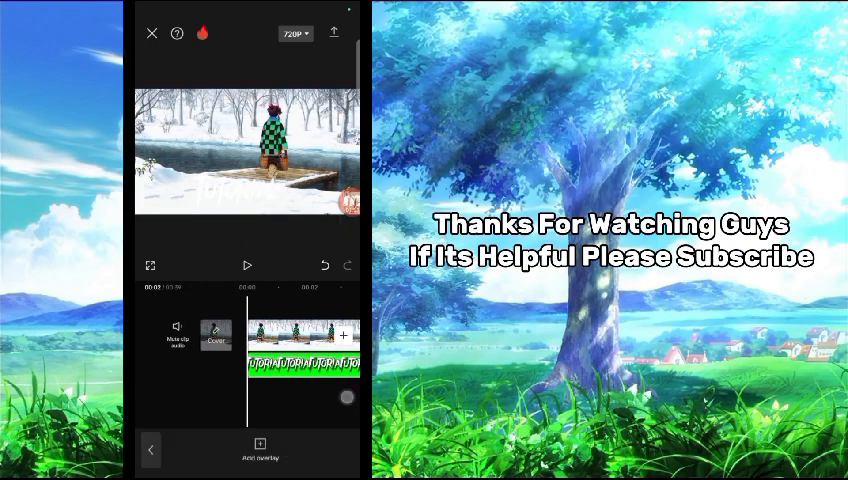
click(246, 264)
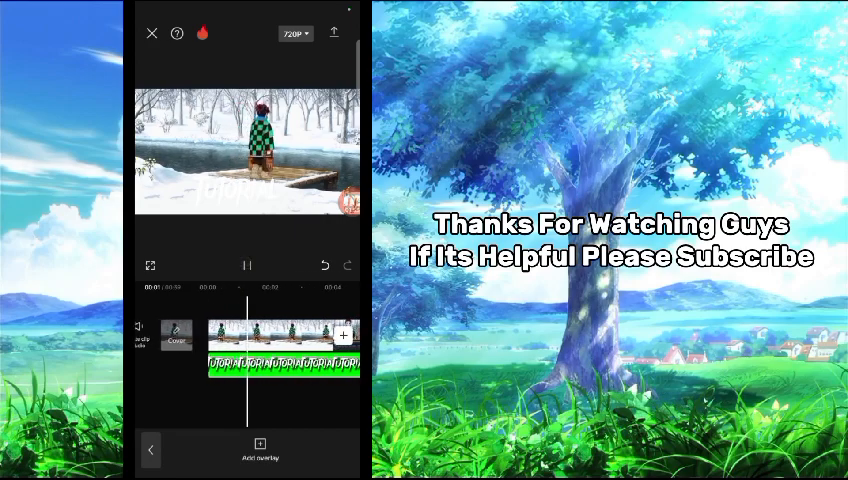